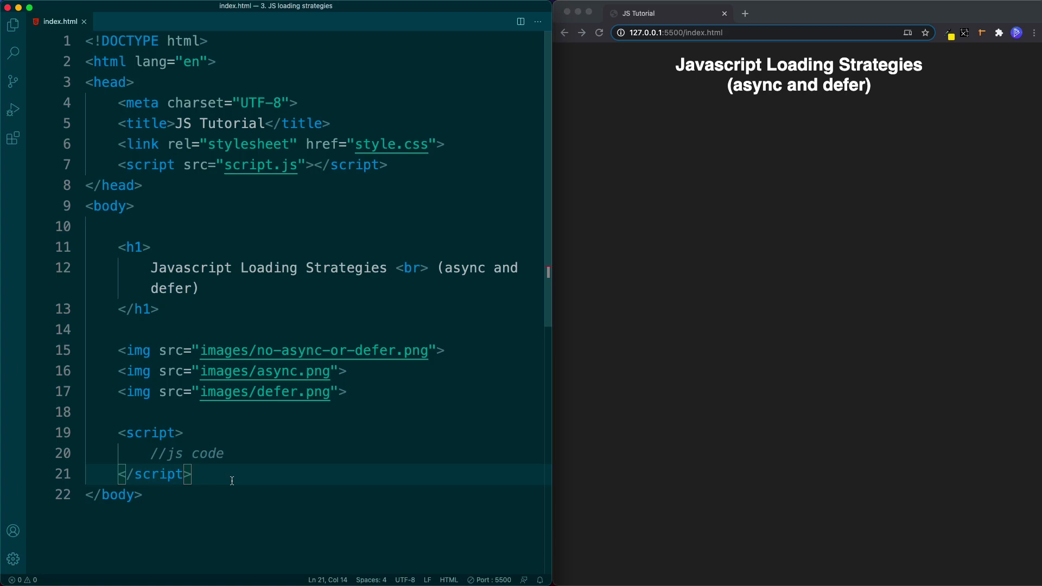
Delete the script.js tag from the head and the inline script block from the body
{"action": "left_click", "coordinate": [109, 206]}
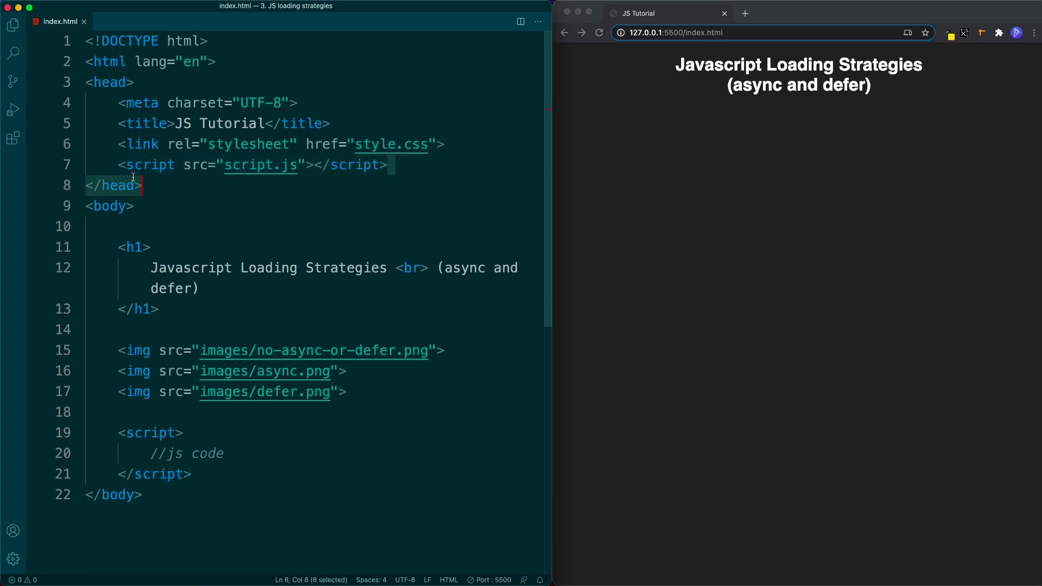
{"action": "key", "text": "Backspace"}
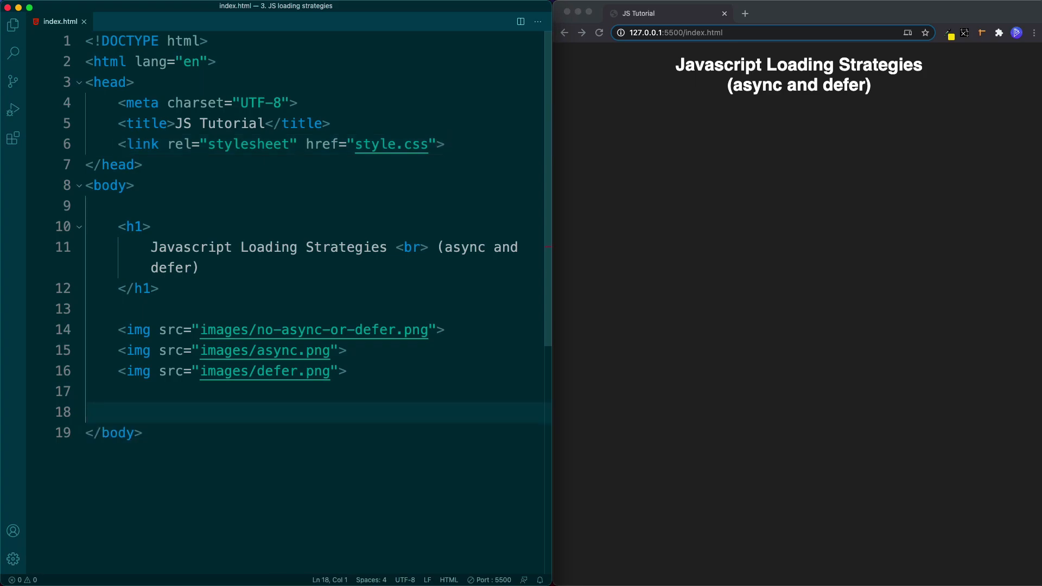
{"action": "type", "text": "<script src=\"script.js\"></script>"}
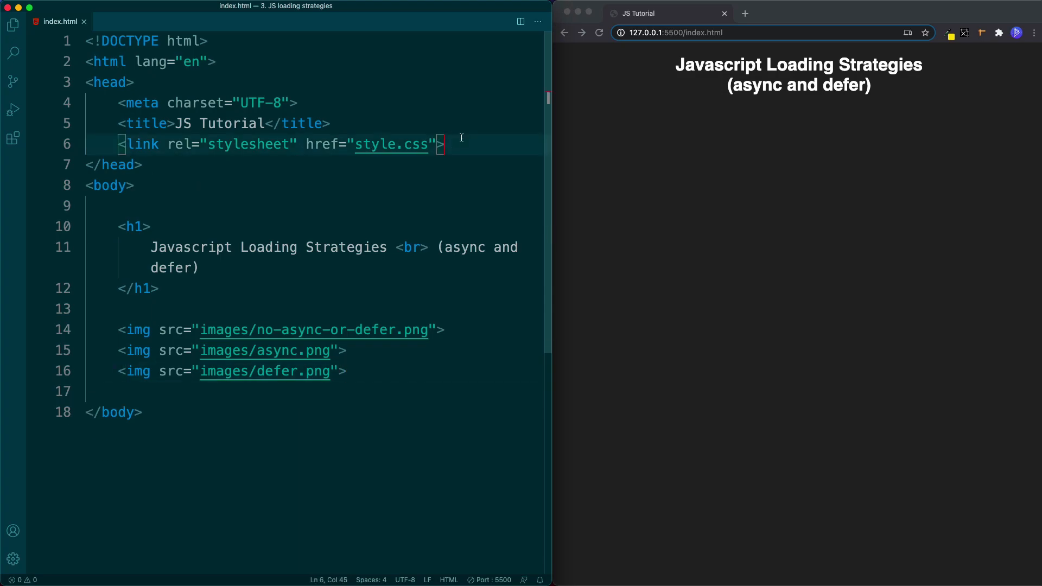
Add script tags loading long.js and then short.js in the head of index.html
{"action": "type", "text": "<script src=\"script.js\"></script>"}
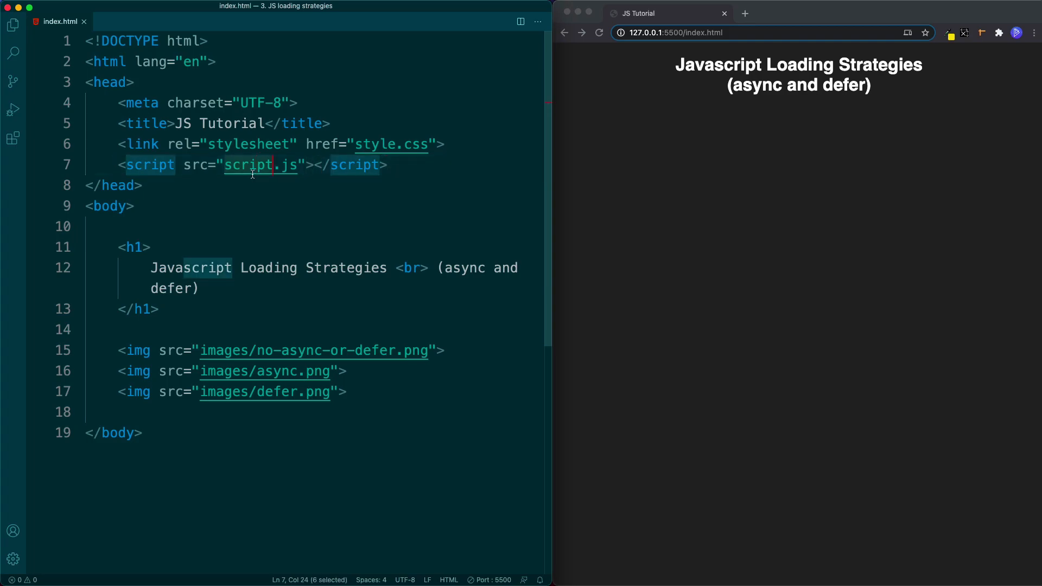
{"action": "type", "text": "long"}
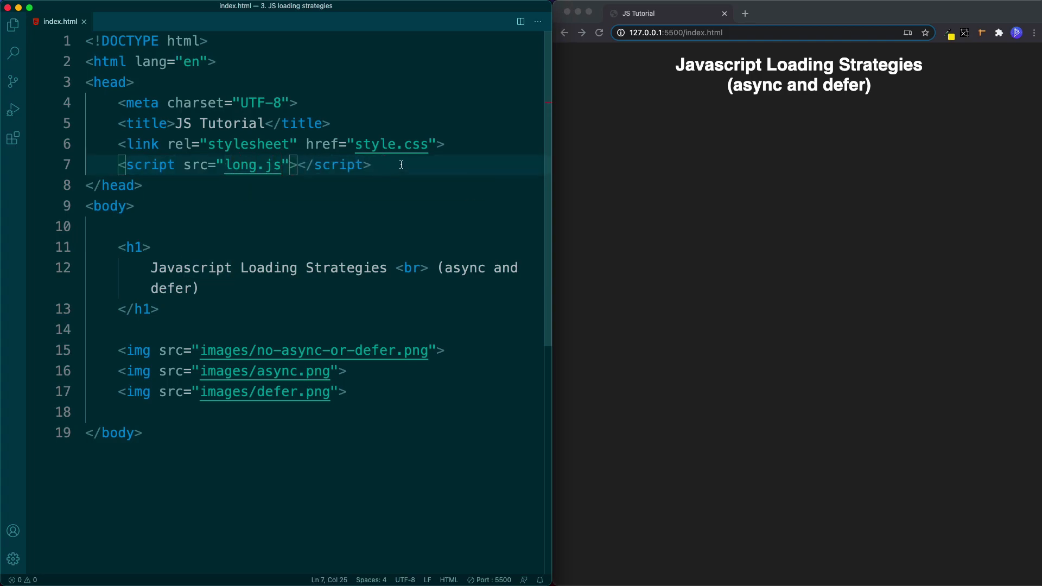
{"action": "type", "text": "script src=\"short\"></script>"}
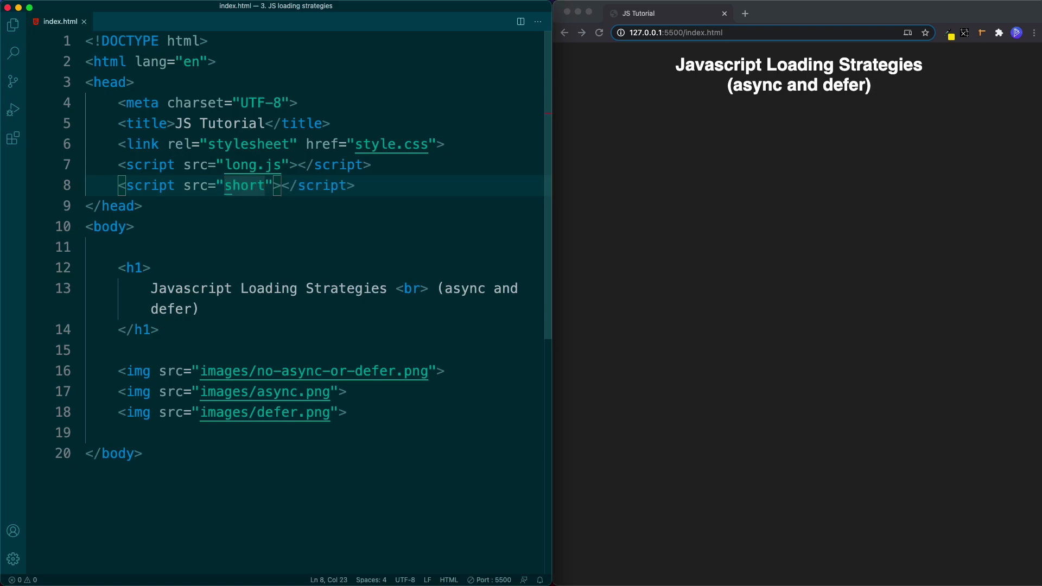
{"action": "type", "text": ".js"}
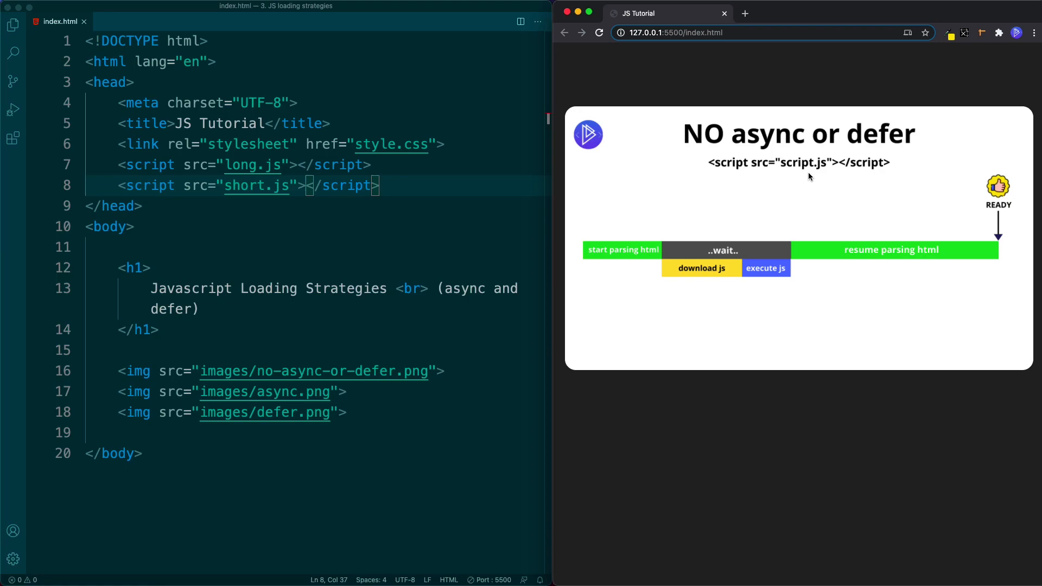
{"action": "mouse_move", "coordinate": [80, 69]}
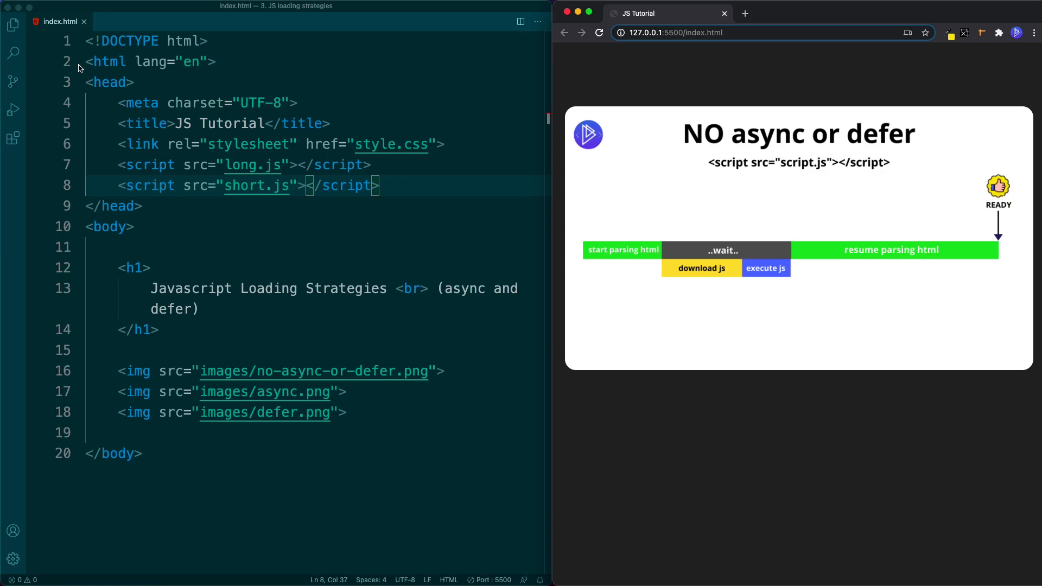
Switch to Chrome and scroll to the 'NO async or defer' diagram
{"action": "left_click", "coordinate": [204, 40]}
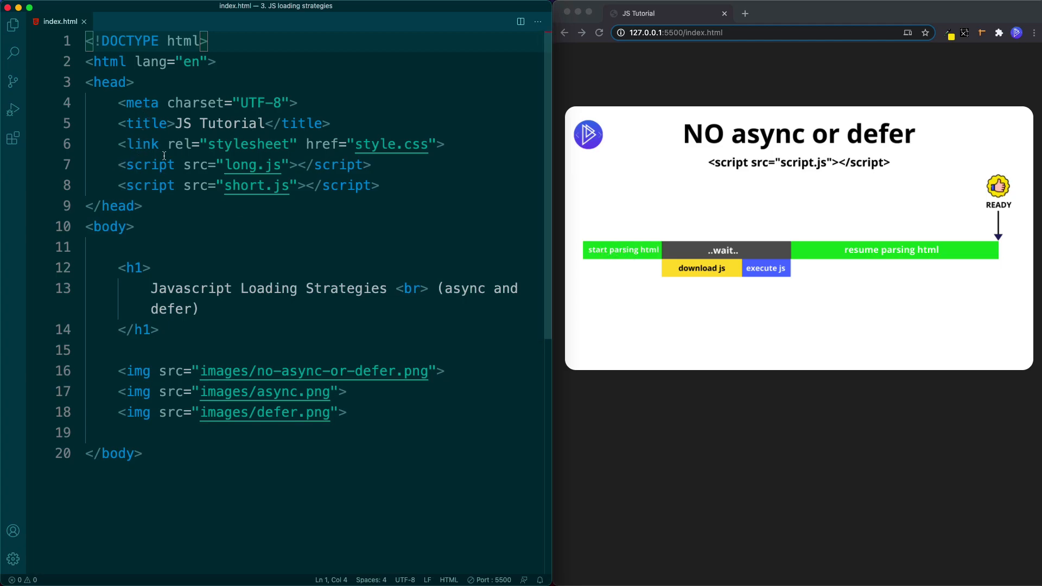
{"action": "mouse_move", "coordinate": [710, 281]}
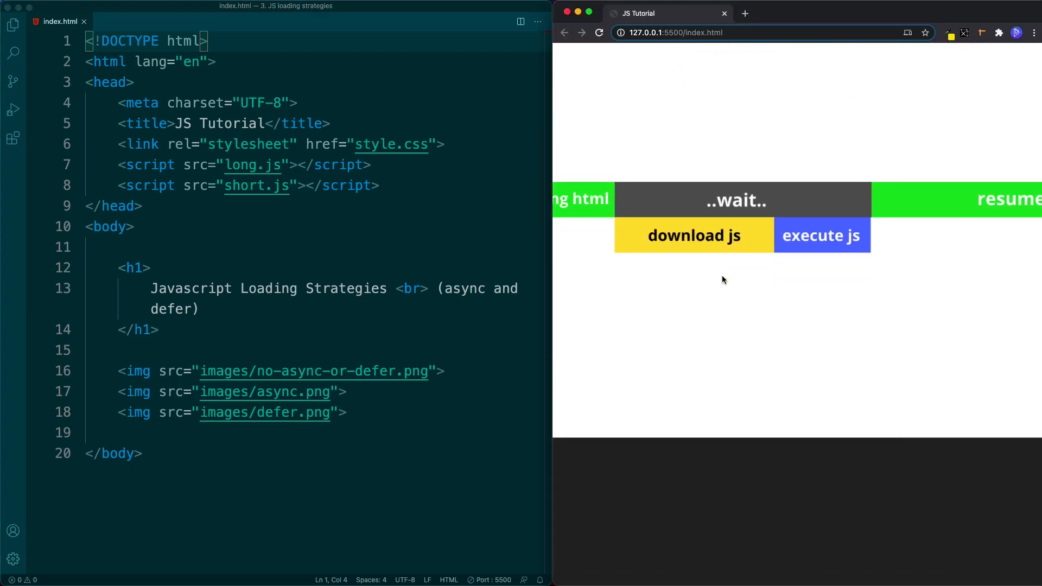
{"action": "mouse_move", "coordinate": [645, 214]}
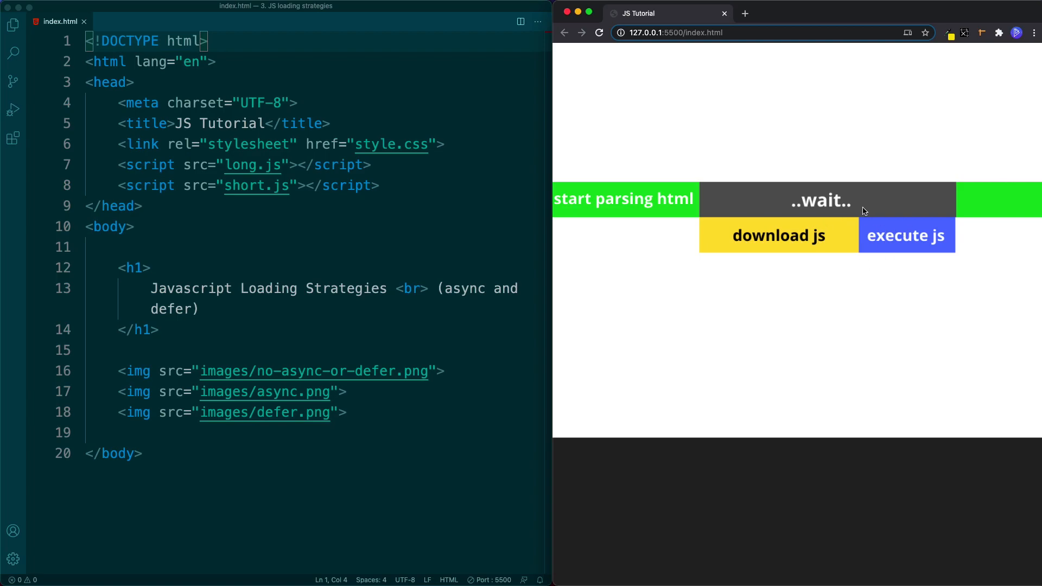
{"action": "mouse_move", "coordinate": [892, 209]}
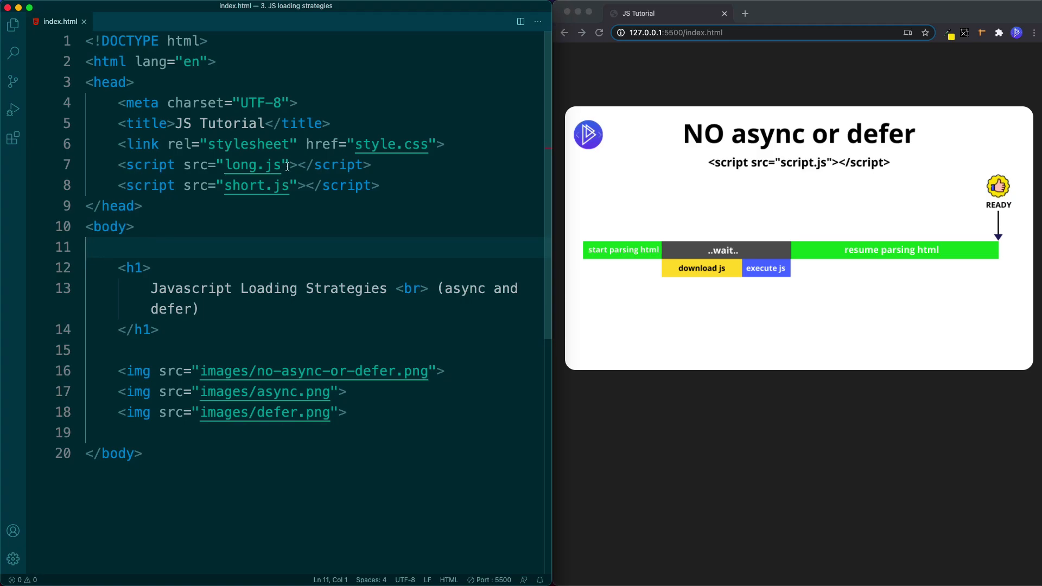
Add async to the long.js and short.js script tags
{"action": "type", "text": "async"}
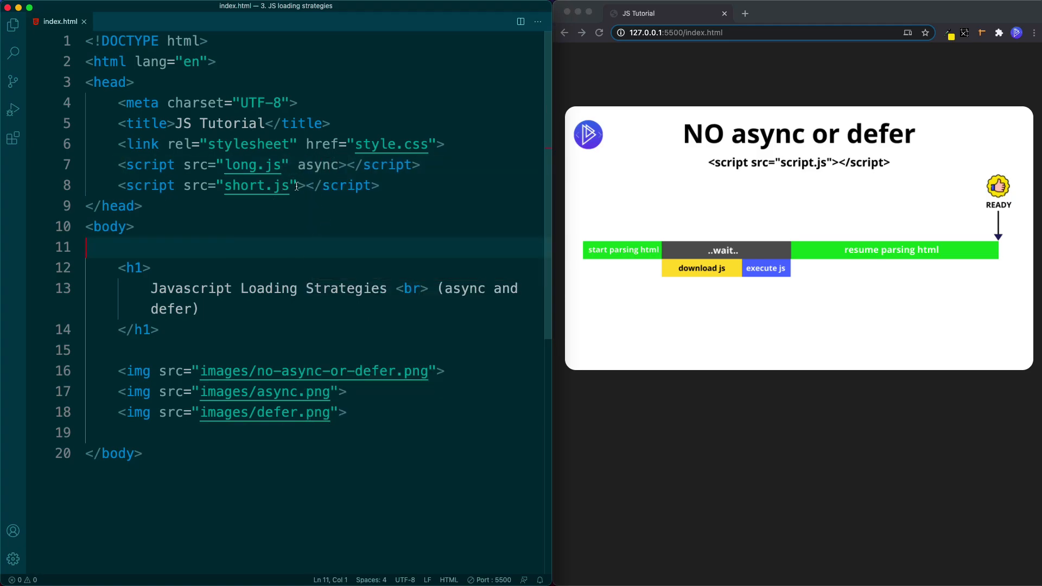
{"action": "type", "text": "async"}
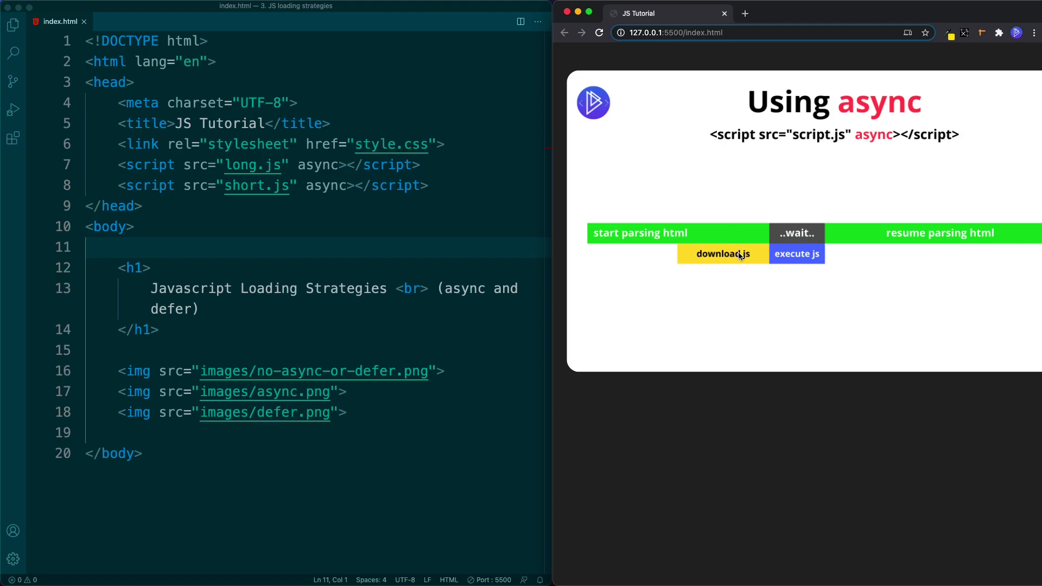
{"action": "mouse_move", "coordinate": [768, 263]}
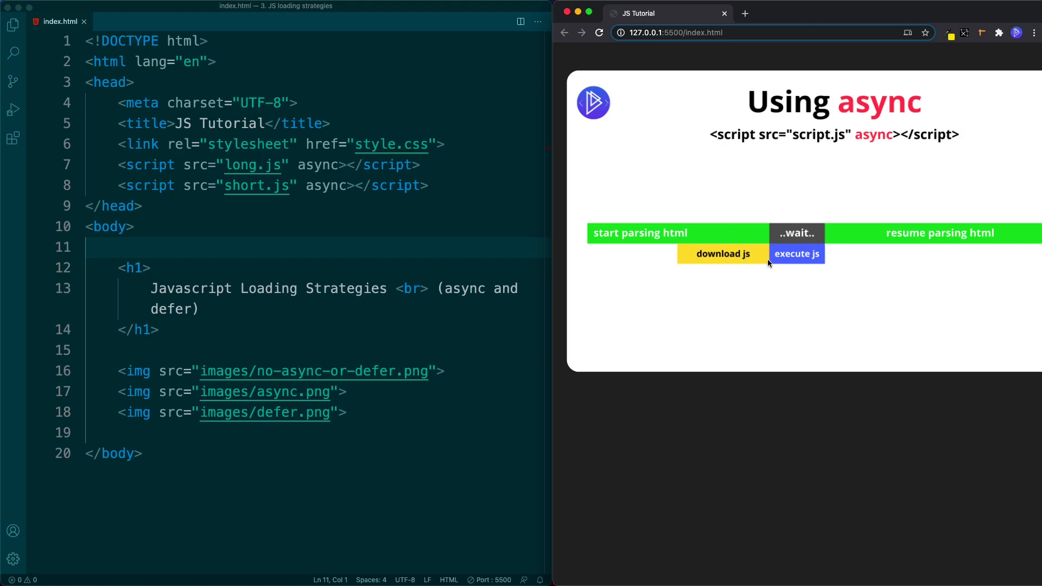
{"action": "mouse_move", "coordinate": [804, 269]}
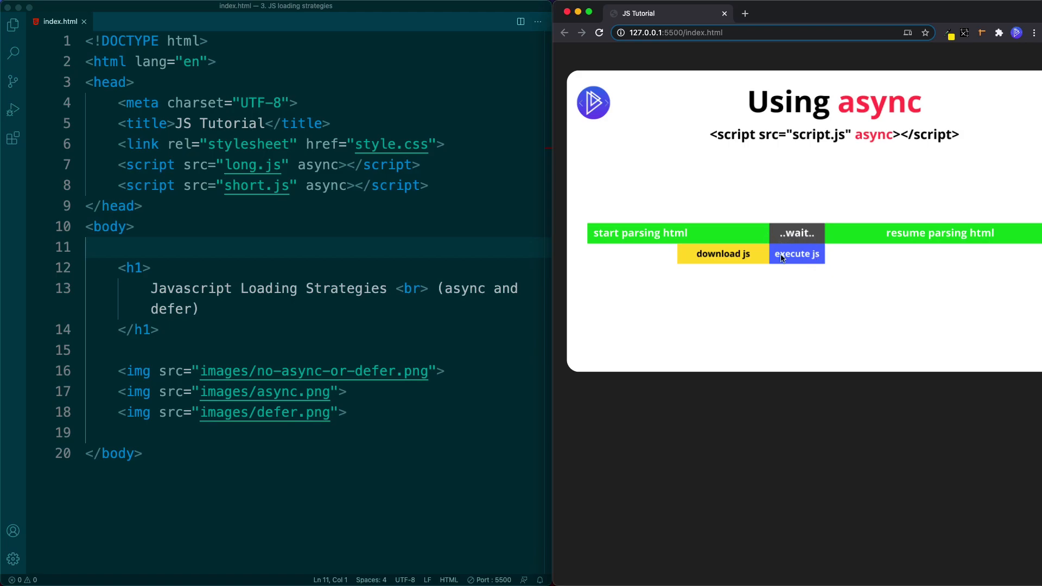
{"action": "mouse_move", "coordinate": [799, 288]}
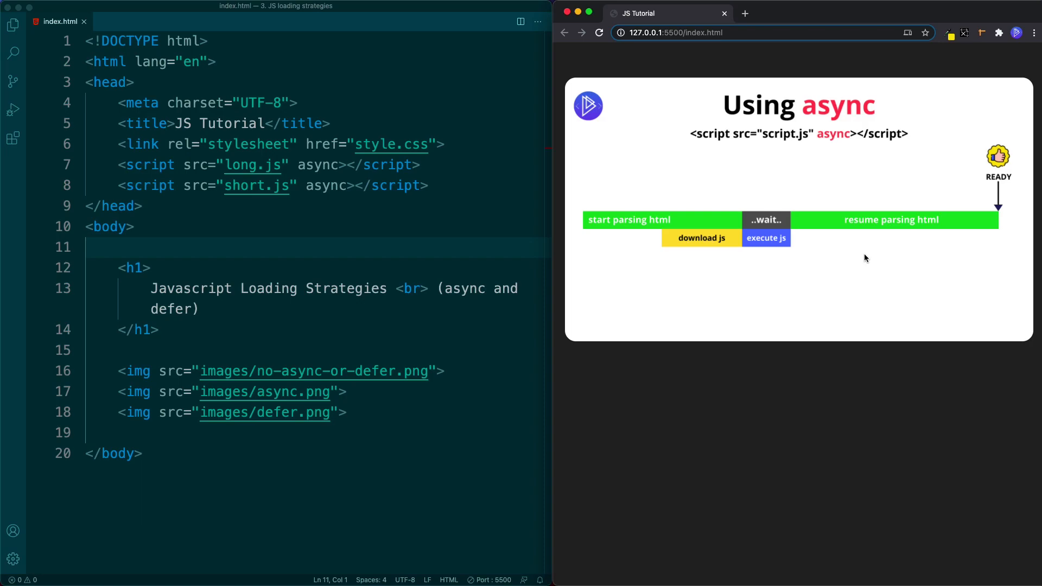
{"action": "mouse_move", "coordinate": [715, 222]}
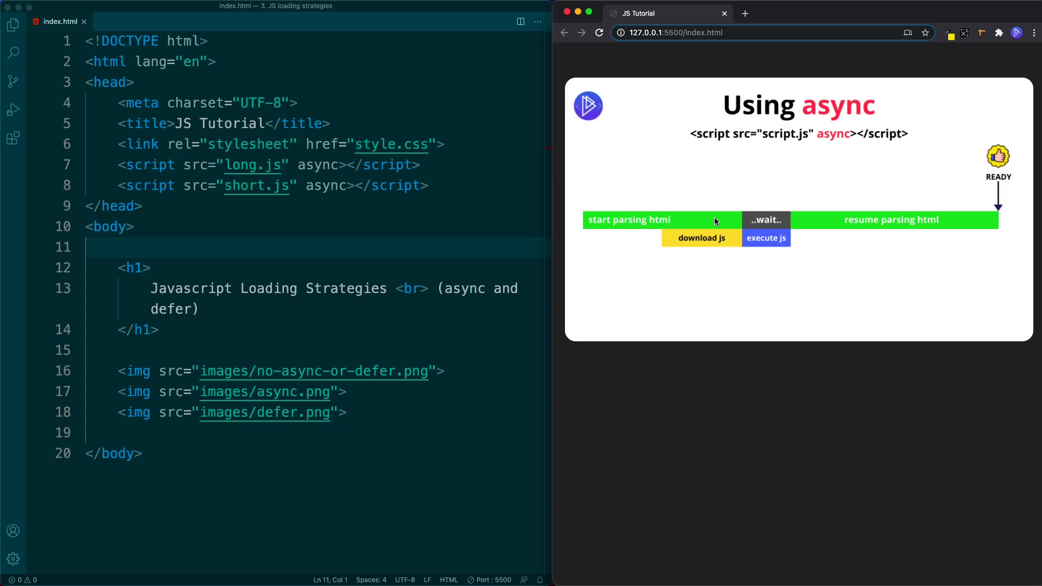
{"action": "mouse_move", "coordinate": [807, 259]}
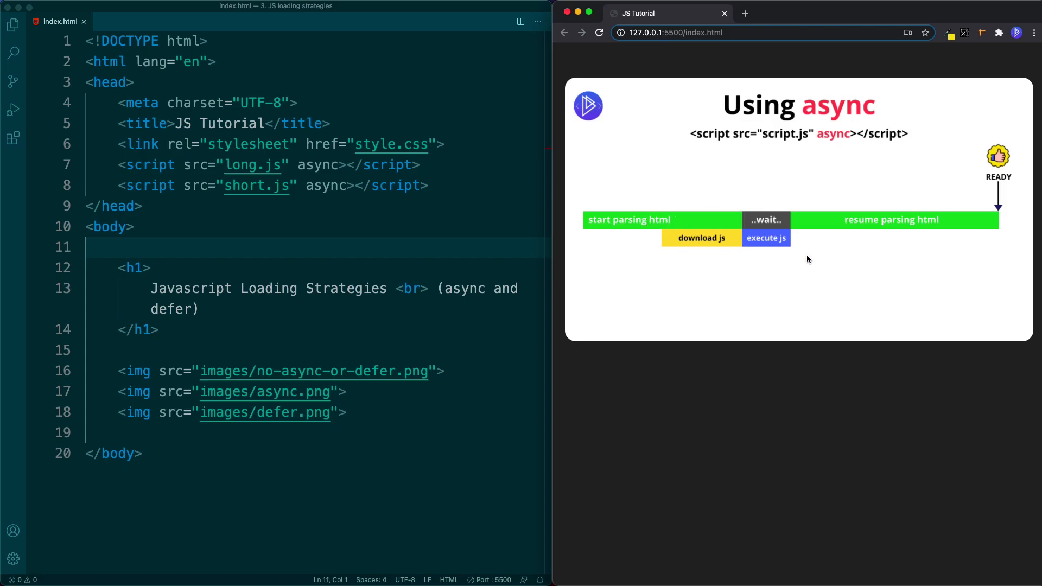
{"action": "mouse_move", "coordinate": [779, 274]}
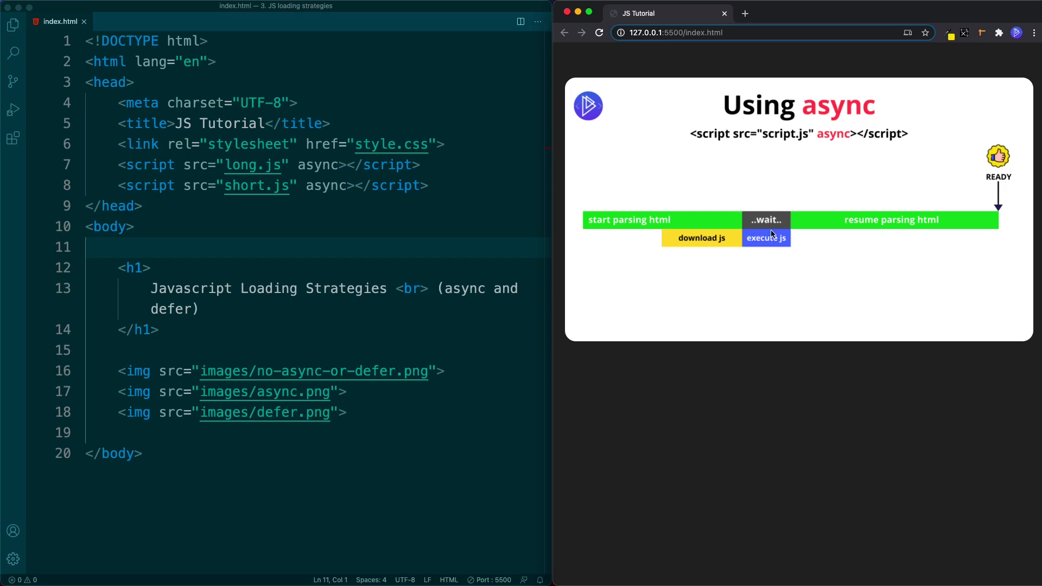
{"action": "mouse_move", "coordinate": [920, 306]}
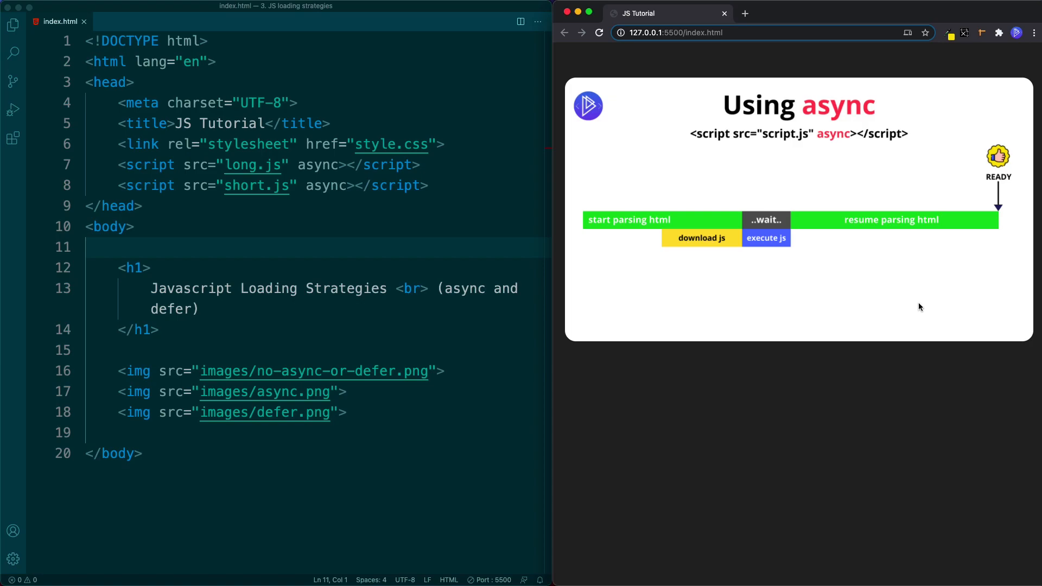
{"action": "mouse_move", "coordinate": [294, 216]}
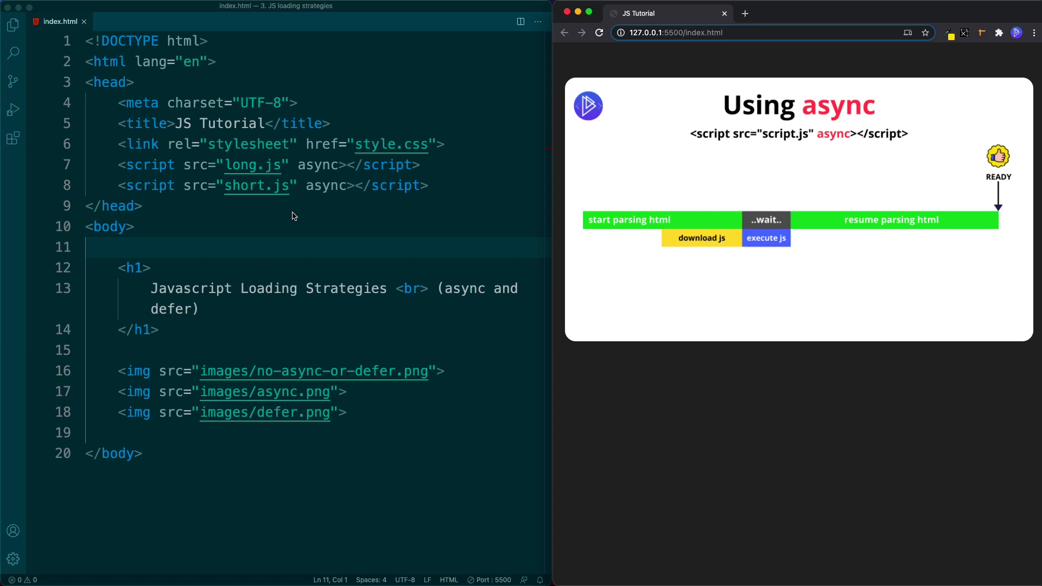
{"action": "left_click", "coordinate": [350, 185]}
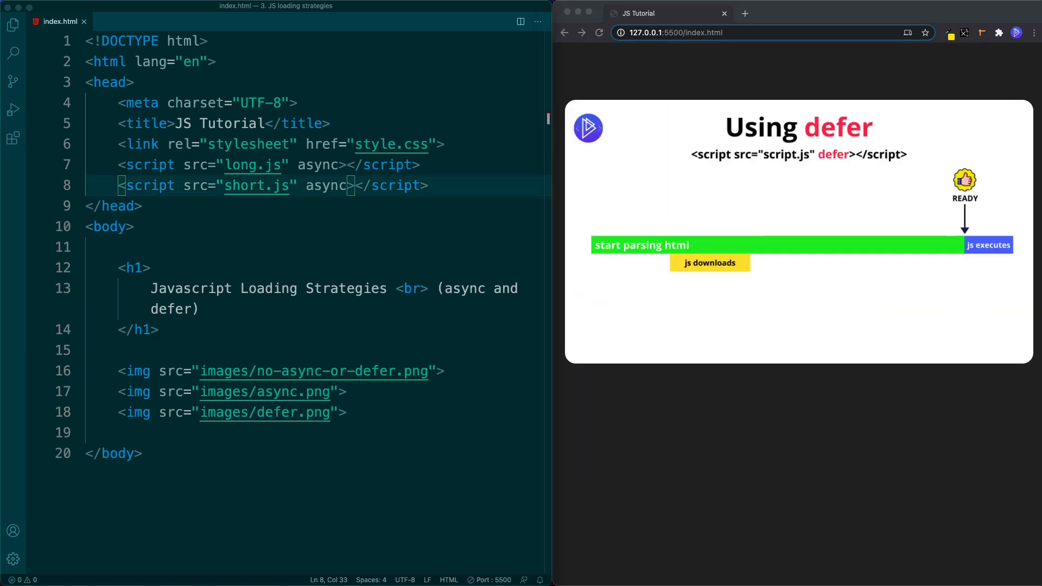
{"action": "mouse_move", "coordinate": [286, 207]}
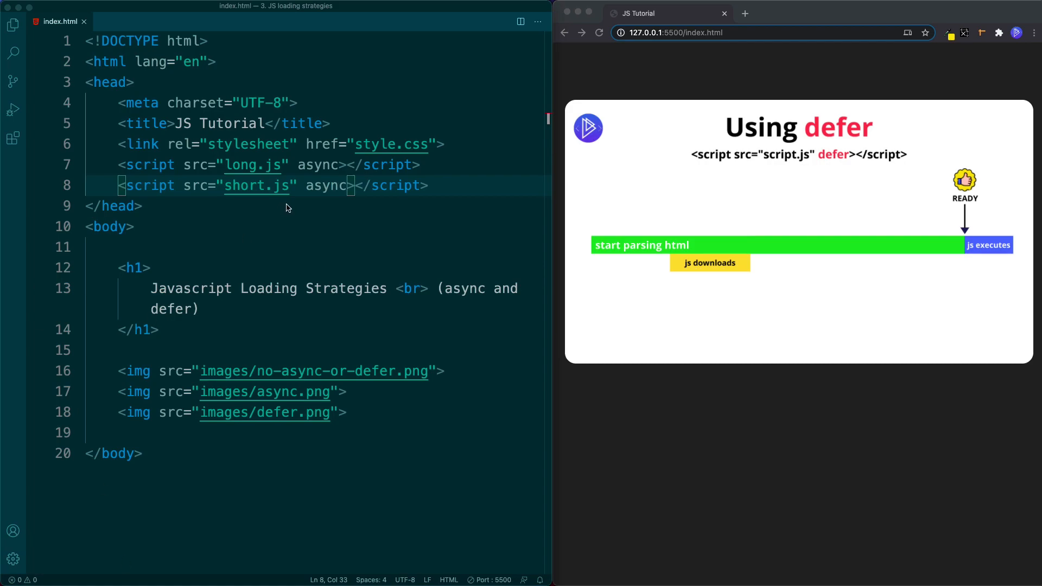
Replace async with defer on the long.js and short.js script tags
{"action": "type", "text": "defe"}
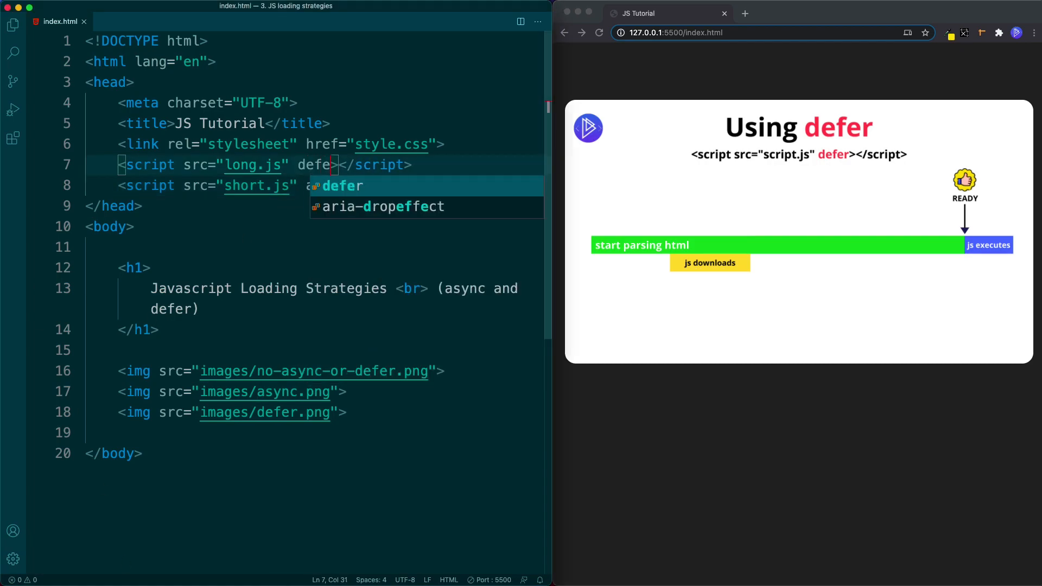
{"action": "type", "text": "async></script>"}
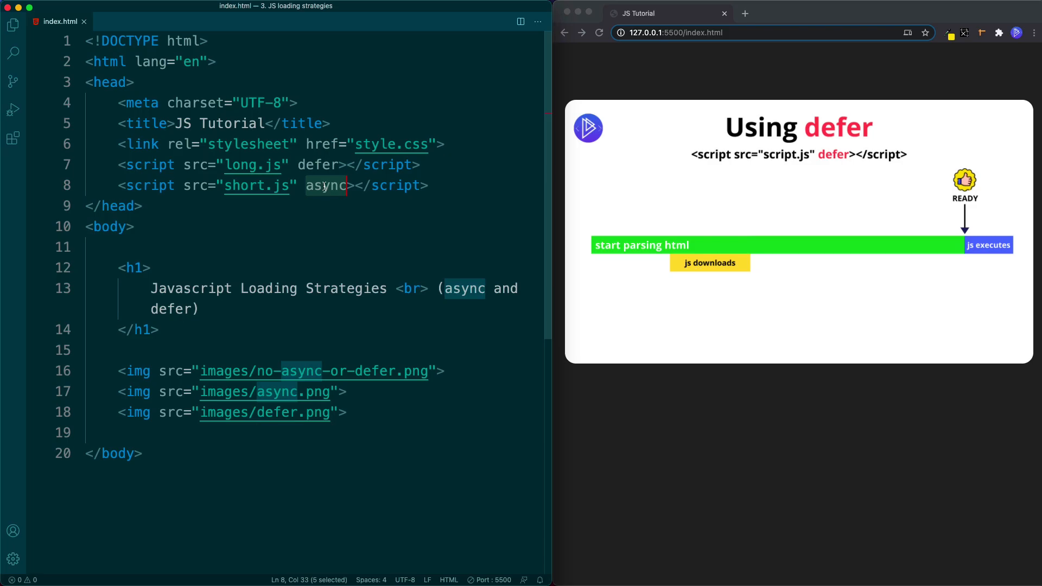
{"action": "type", "text": "defer"}
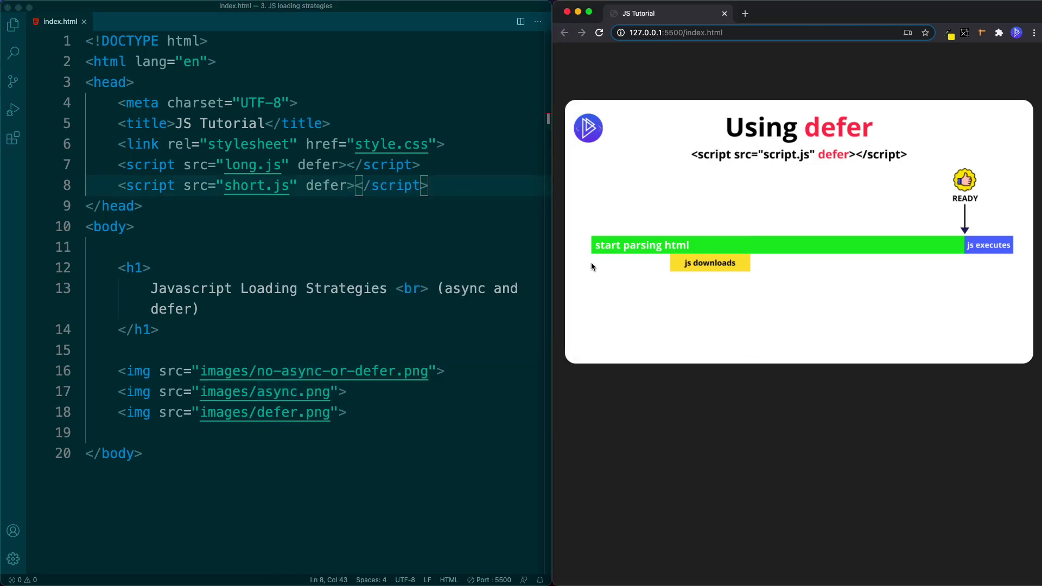
{"action": "mouse_move", "coordinate": [651, 268]}
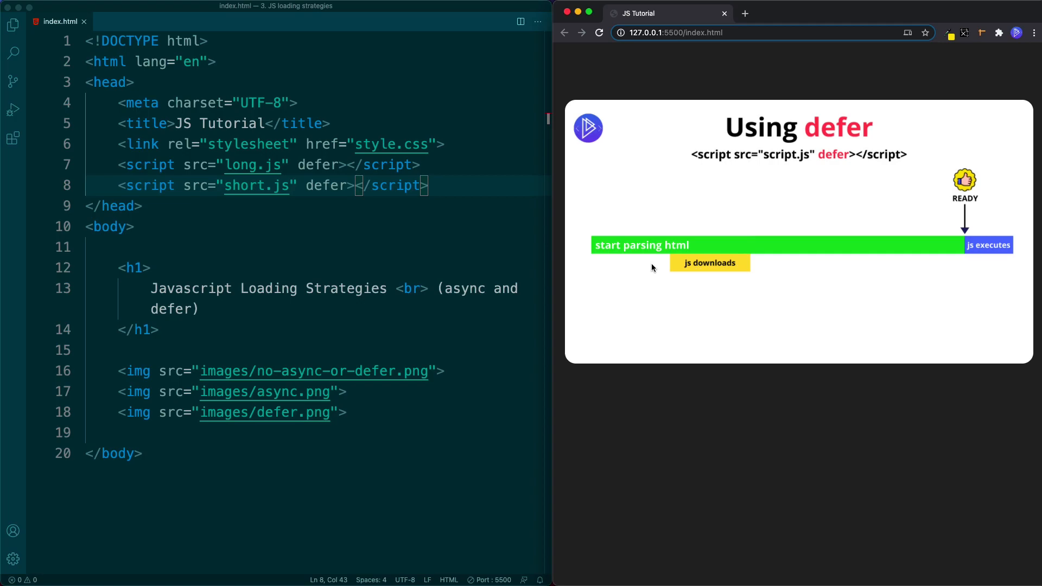
{"action": "mouse_move", "coordinate": [671, 267]}
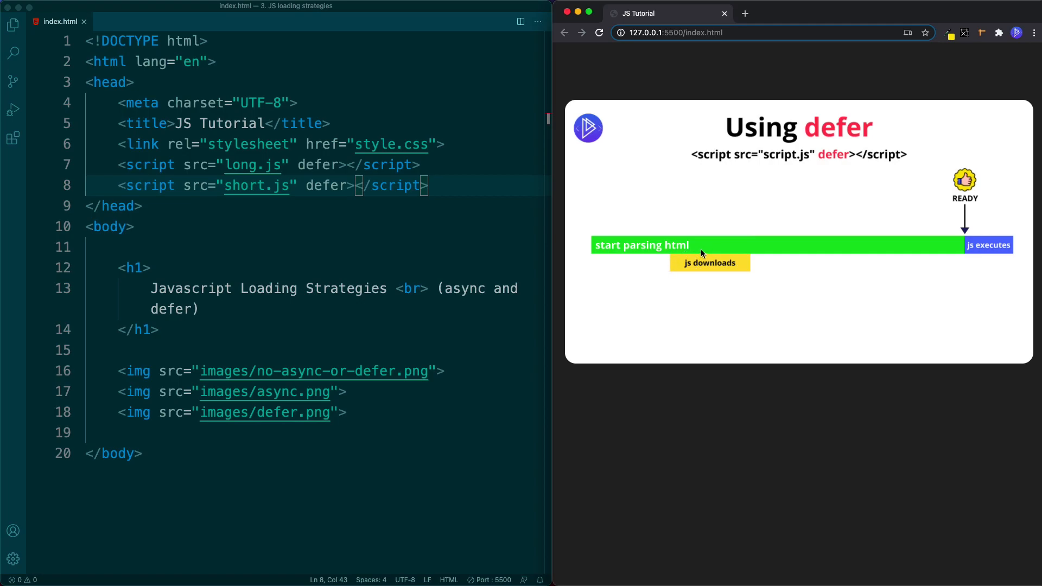
{"action": "mouse_move", "coordinate": [731, 270]}
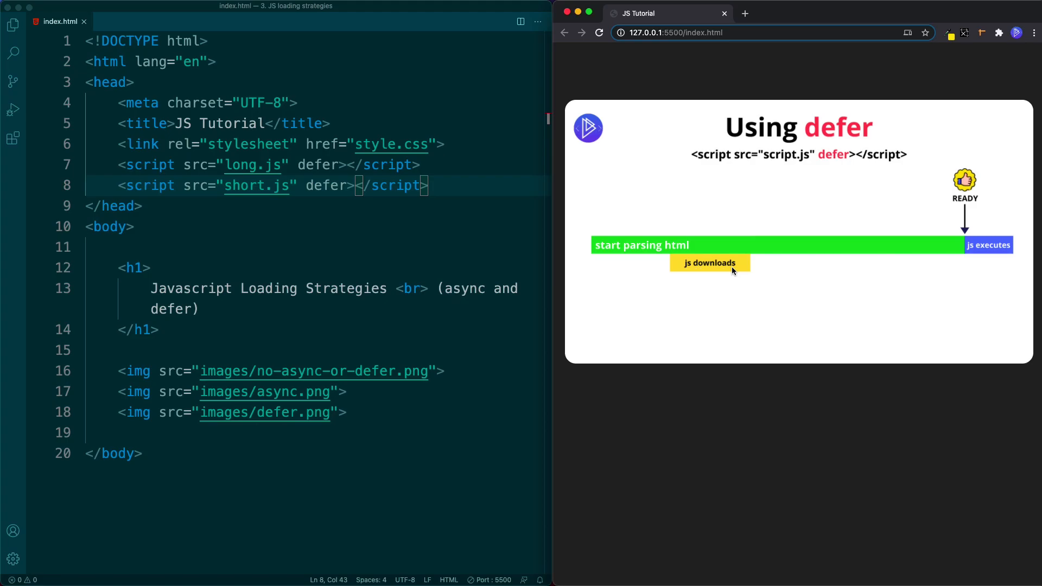
{"action": "mouse_move", "coordinate": [763, 260]}
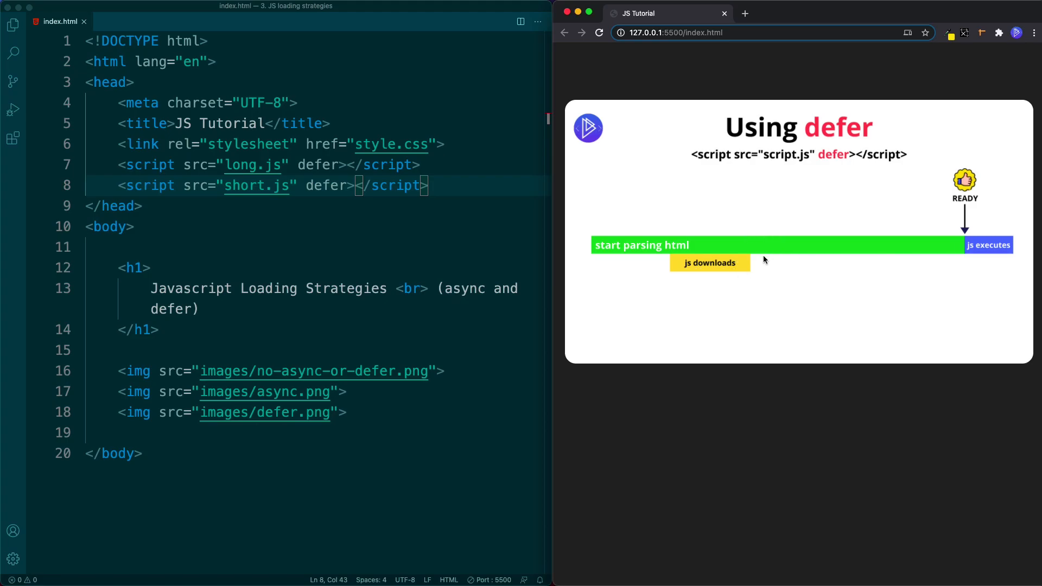
{"action": "mouse_move", "coordinate": [827, 267]}
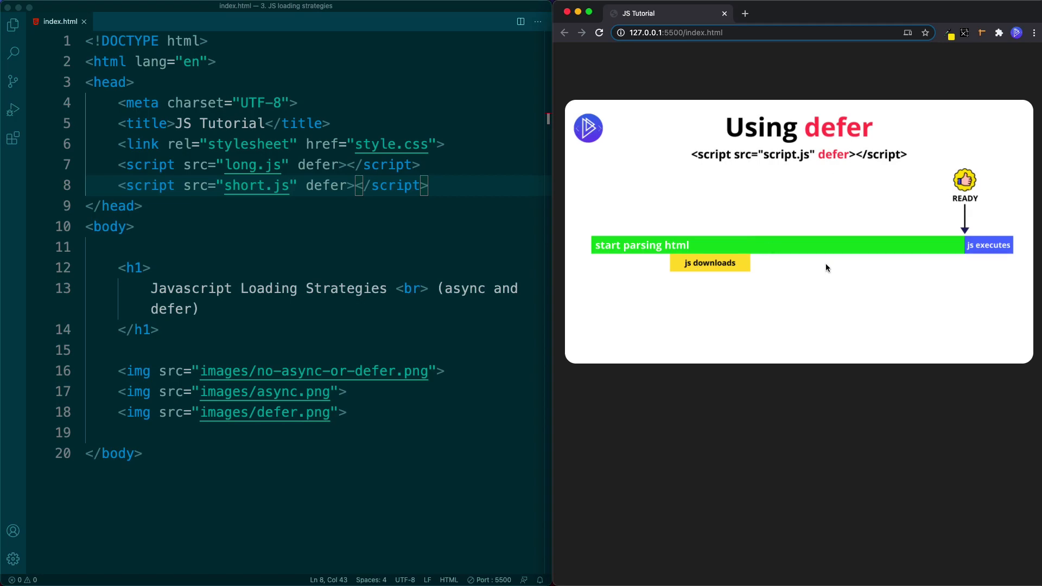
{"action": "mouse_move", "coordinate": [961, 279]}
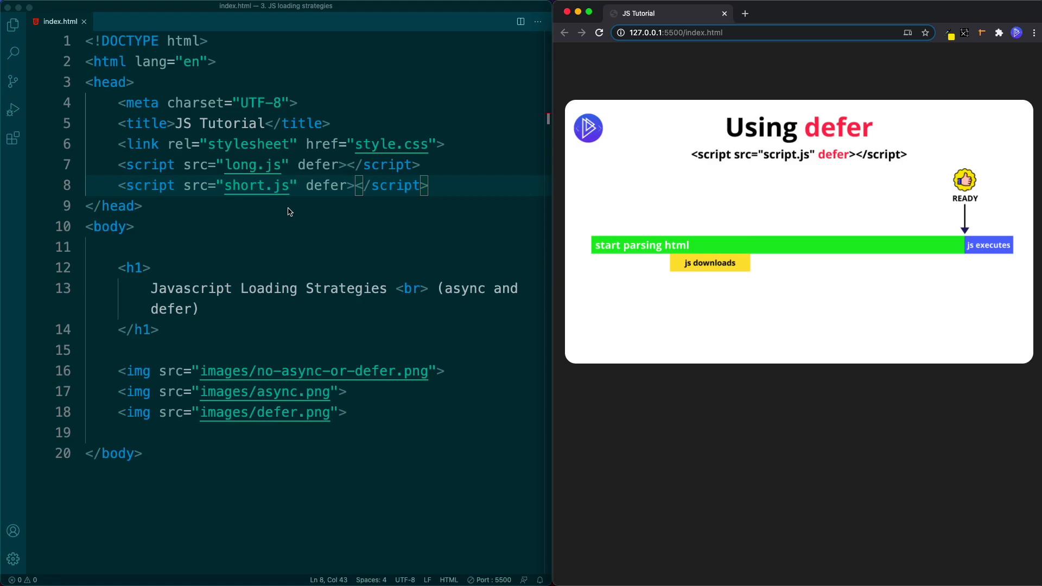
{"action": "mouse_move", "coordinate": [270, 178]}
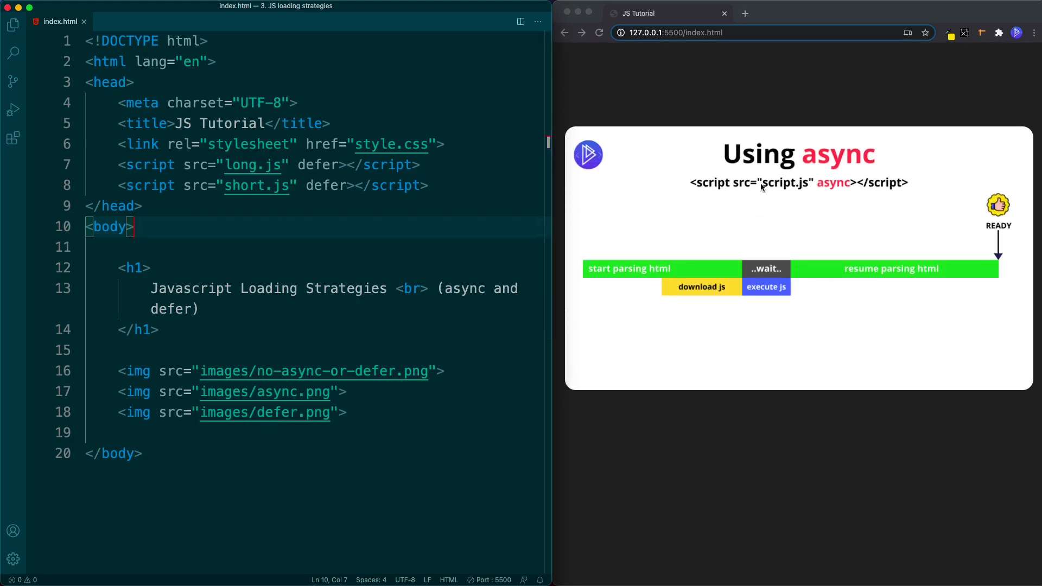
{"action": "mouse_move", "coordinate": [780, 309]}
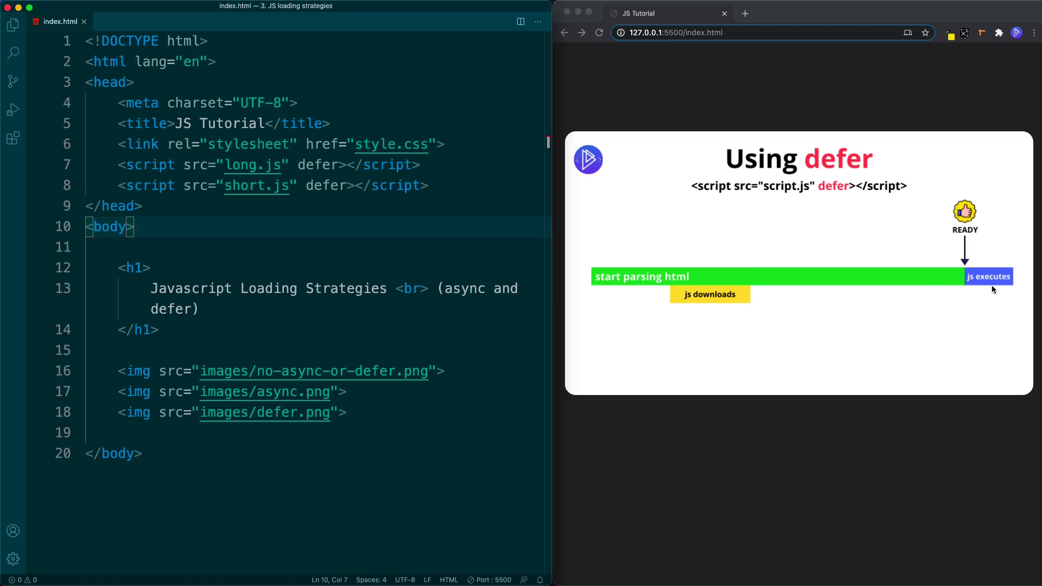
{"action": "mouse_move", "coordinate": [778, 313]}
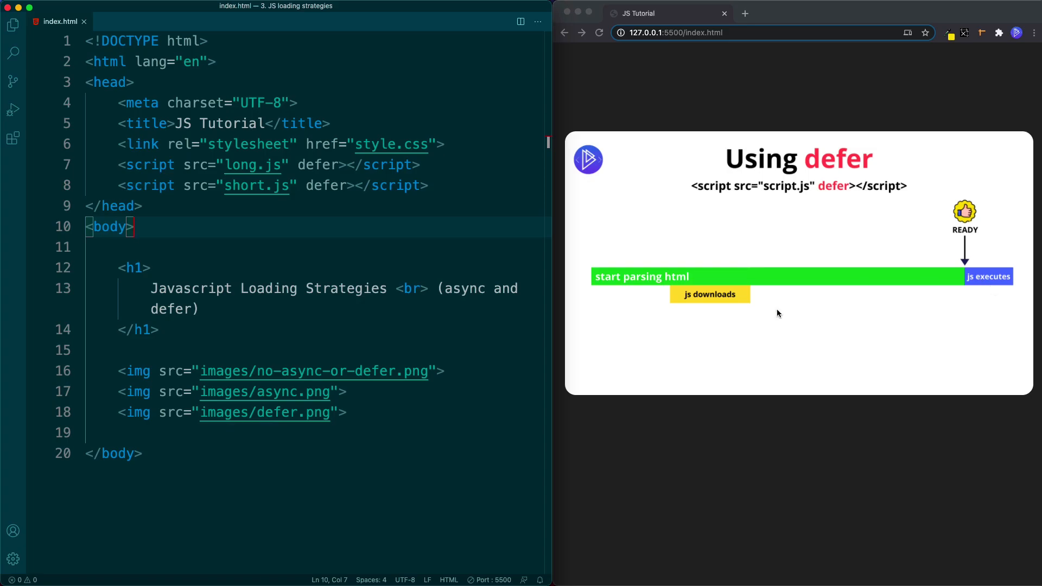
{"action": "mouse_move", "coordinate": [937, 345]}
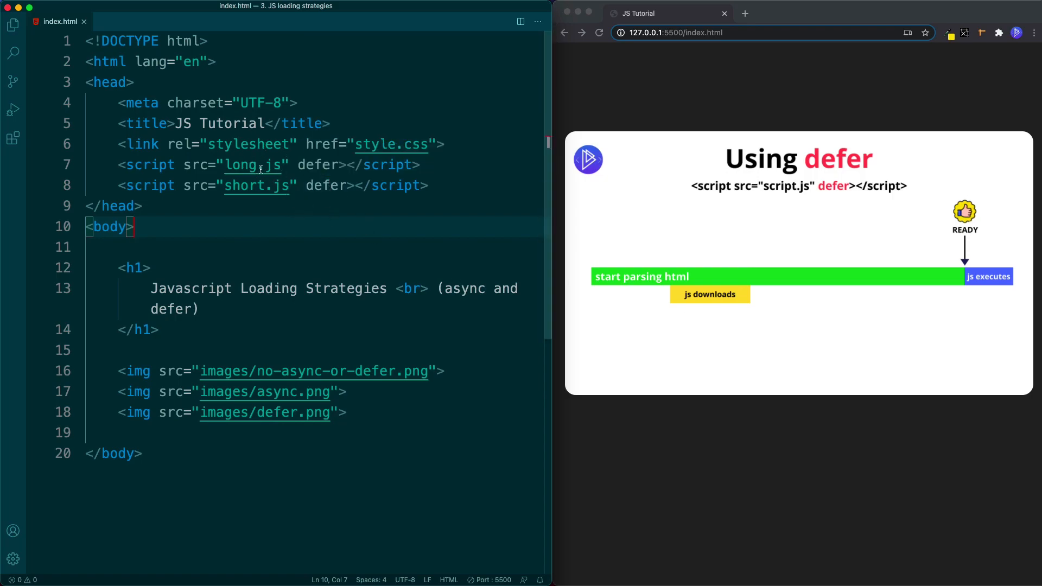
{"action": "mouse_move", "coordinate": [328, 236]}
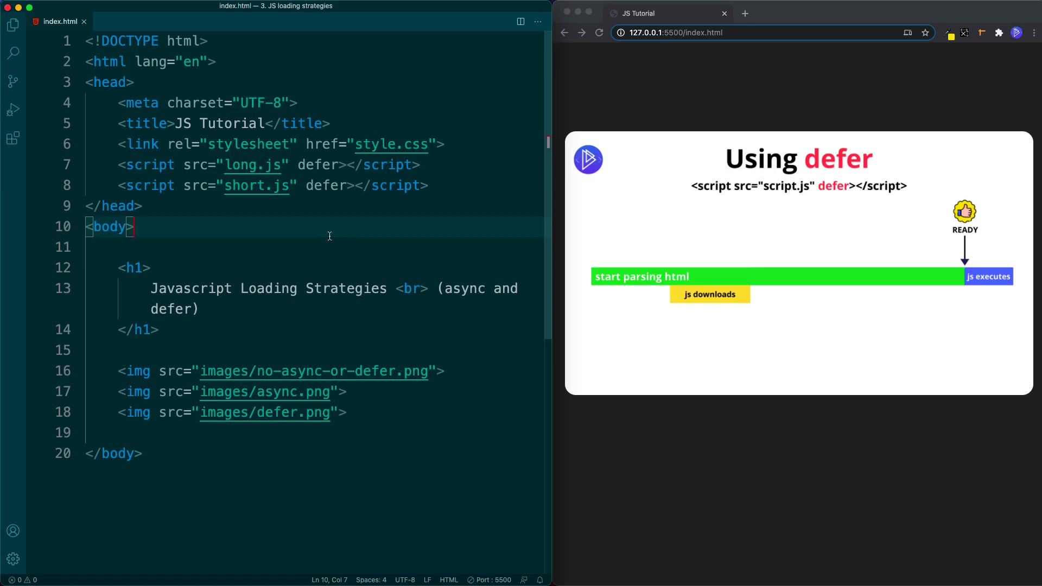